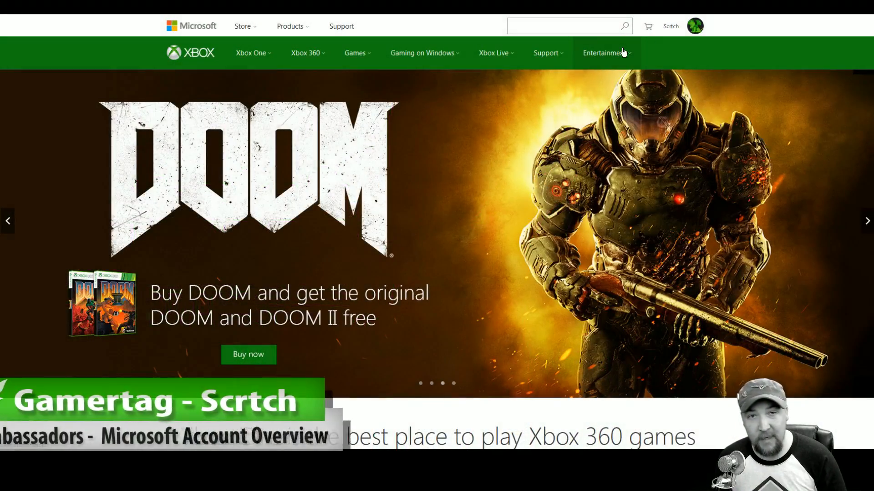
Step: Reveal the signed-in account menu from the profile avatar on Xbox.com
click(868, 220)
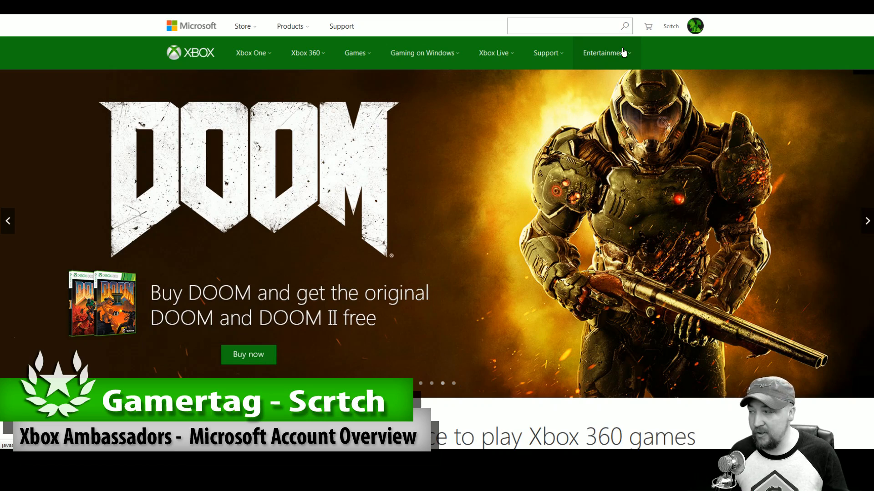
click(694, 26)
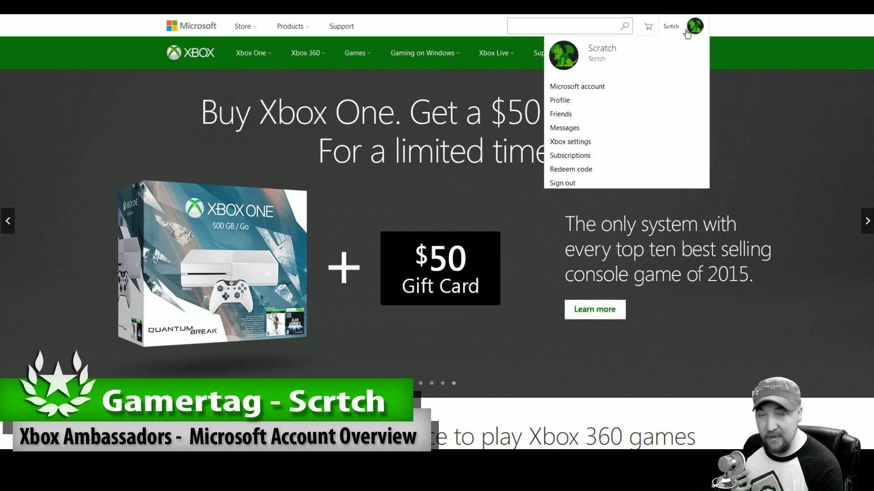
mouse_move(680, 94)
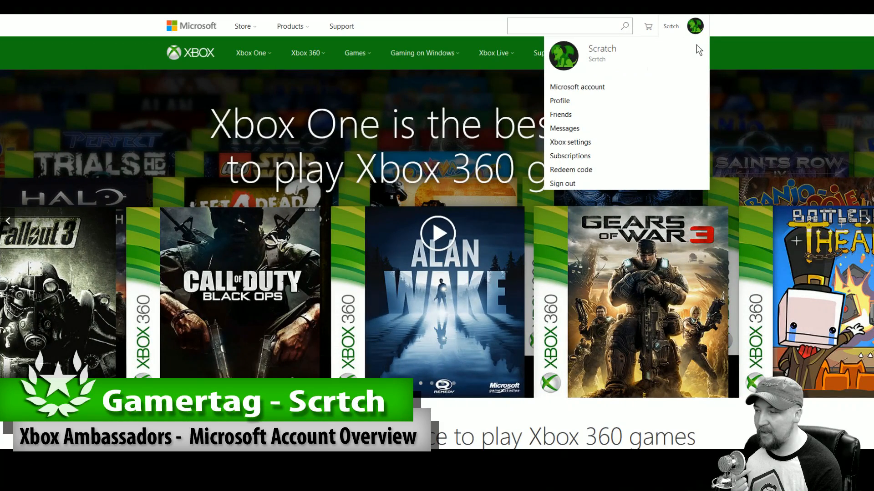
mouse_move(576, 86)
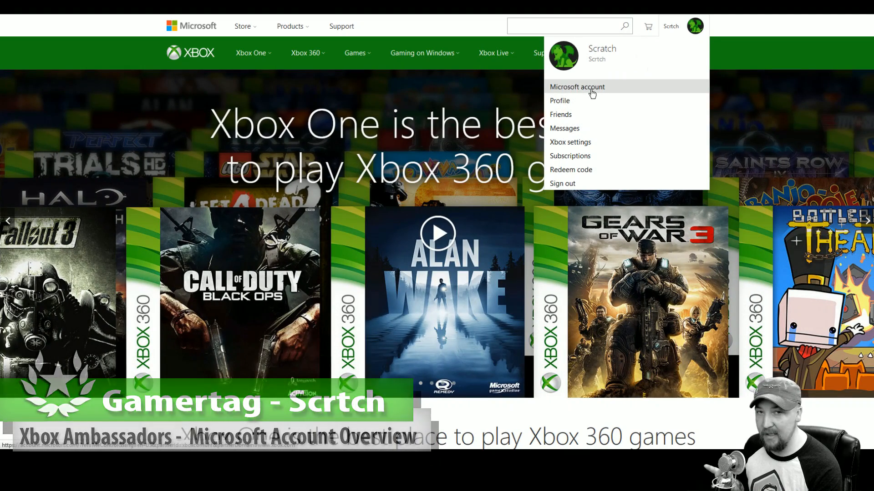
Step: Load account.microsoft.com via the Microsoft account menu entry
click(577, 88)
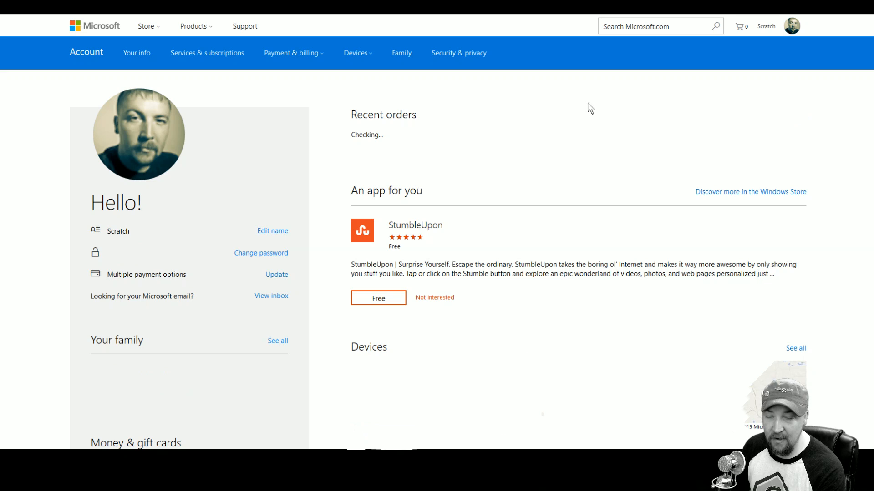
mouse_move(86, 52)
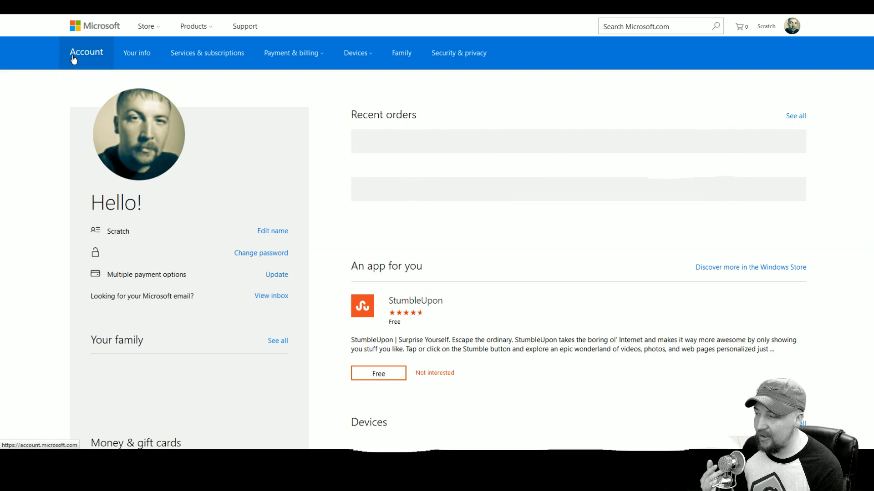
mouse_move(137, 53)
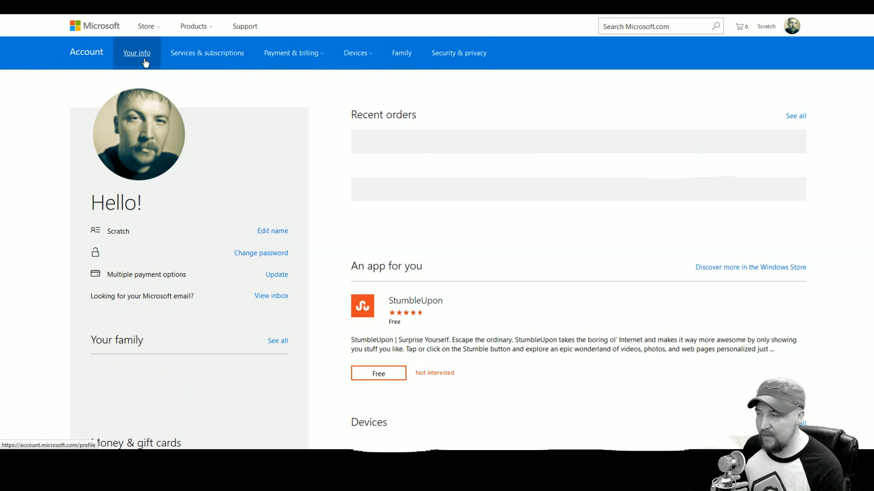
Step: Show the Your info page with account name, picture and edit links
click(137, 52)
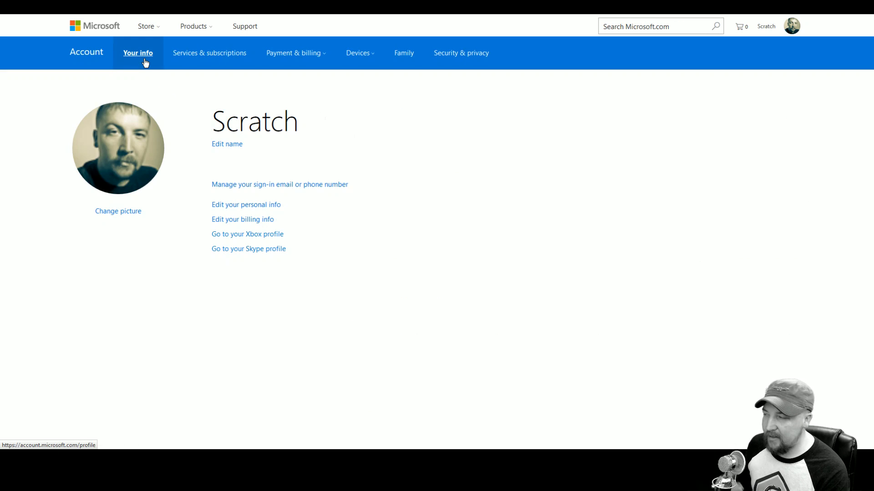
mouse_move(320, 63)
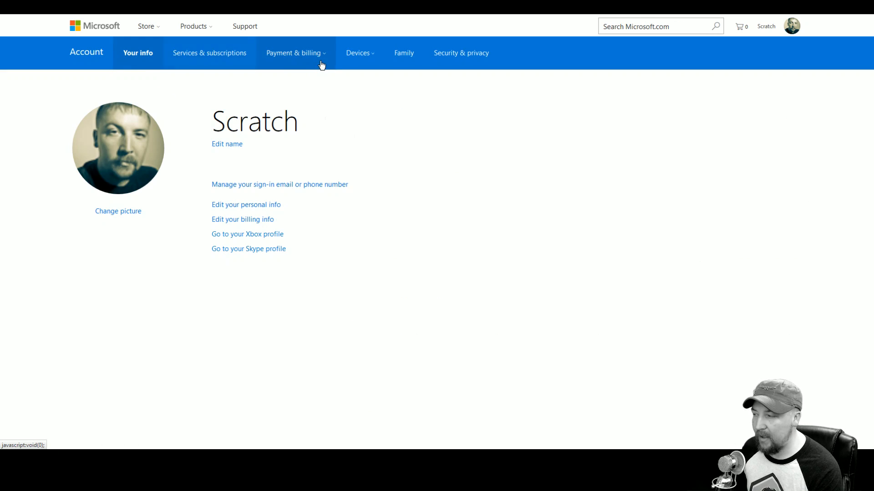
mouse_move(242, 219)
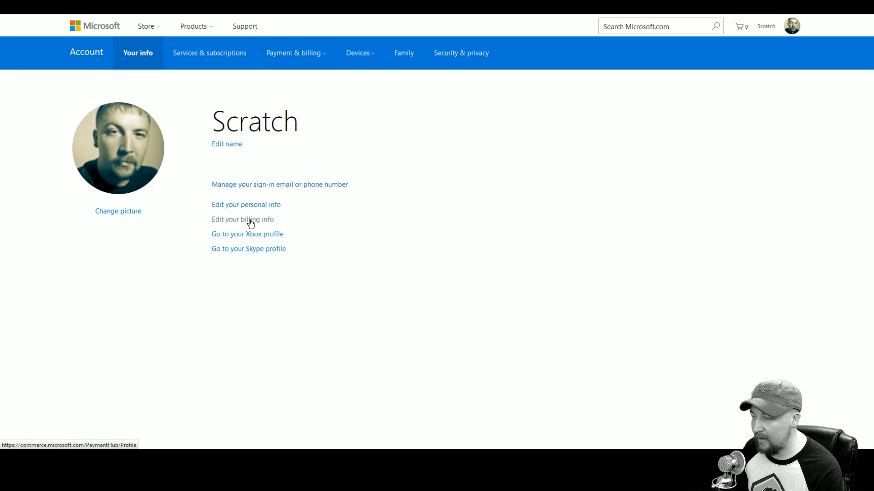
mouse_move(209, 53)
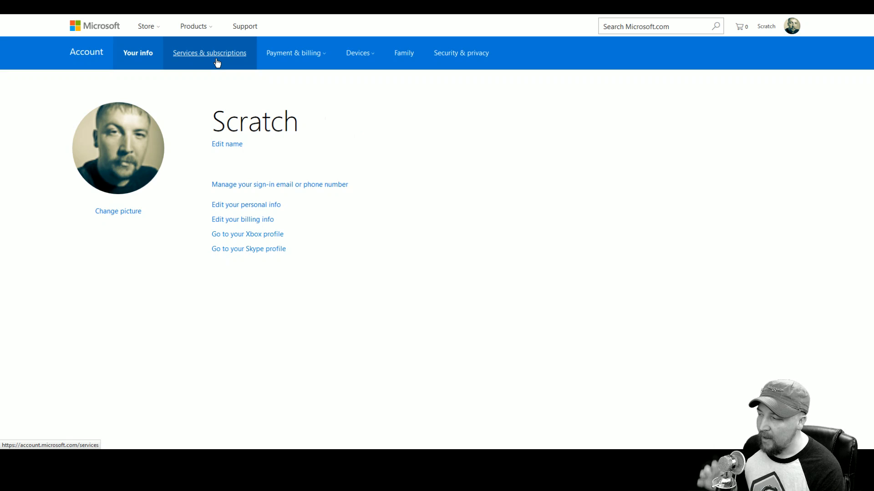
Step: List Office 365, Xbox Live, Groove Music and EA Access under Services & subscriptions, then expand Payment & billing
click(209, 52)
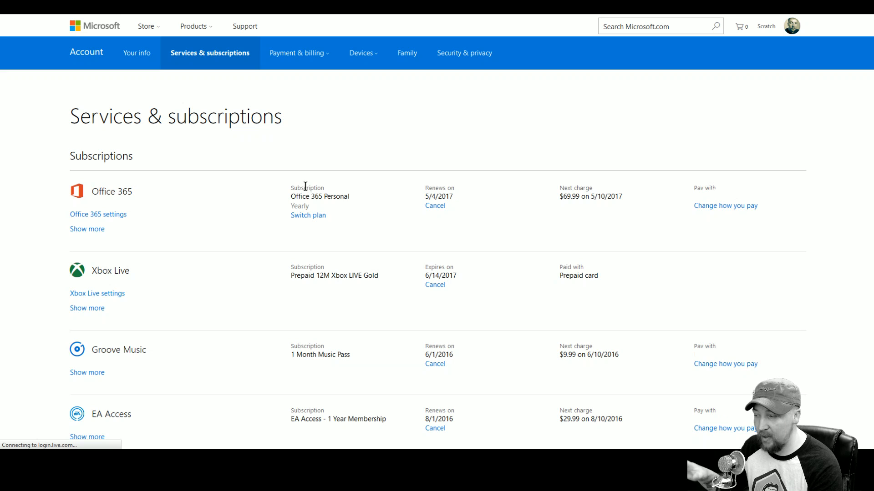
mouse_move(560, 228)
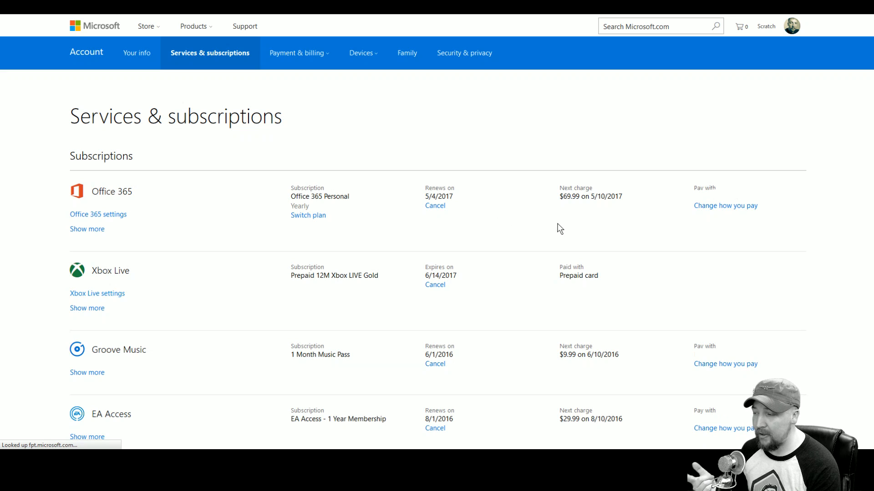
mouse_move(527, 239)
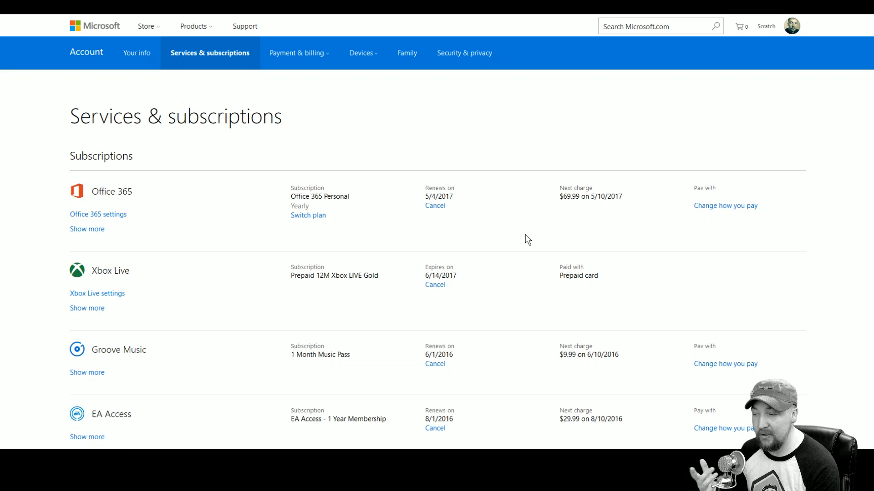
click(298, 53)
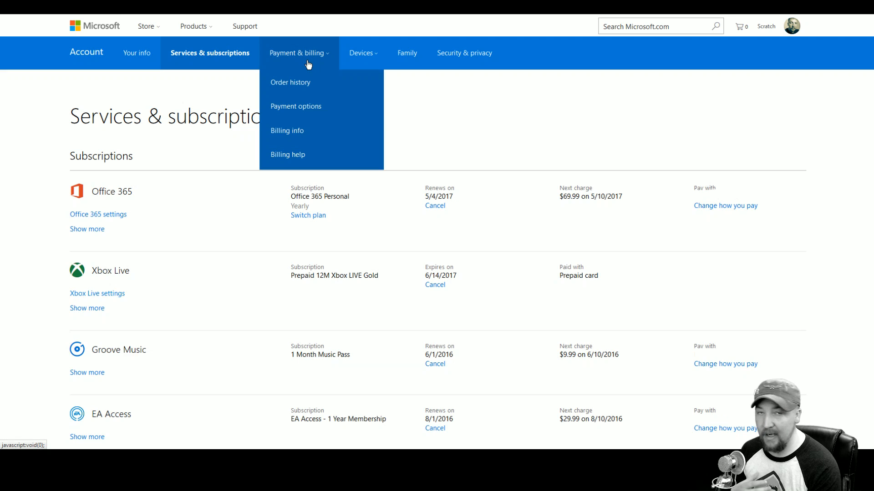
Step: Show Order history with the Gamertag Change and Garden Warfare 2 purchases
click(290, 82)
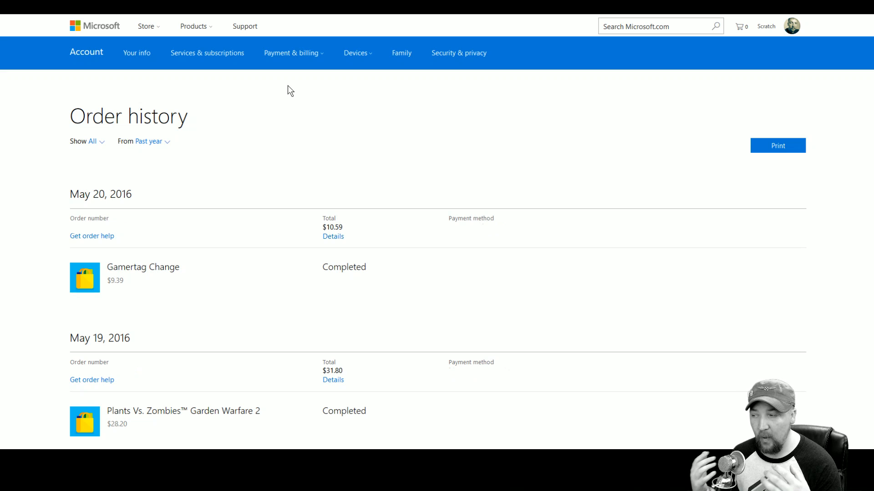
mouse_move(254, 141)
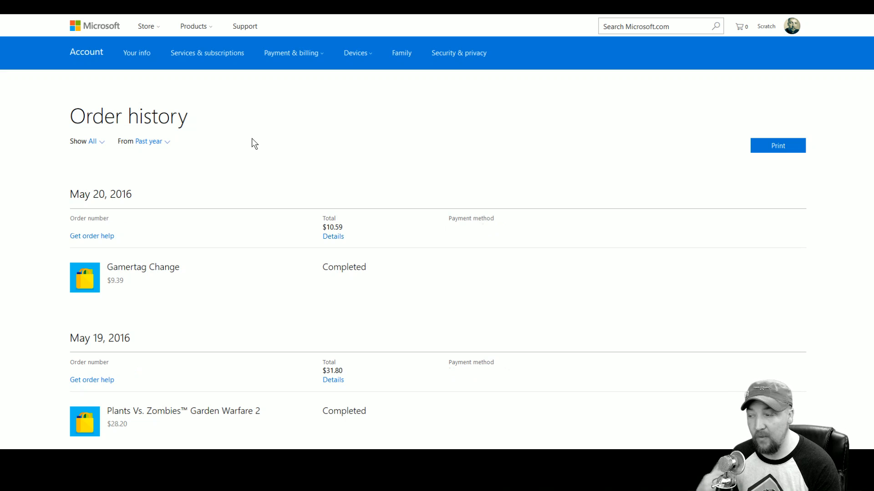
mouse_move(288, 75)
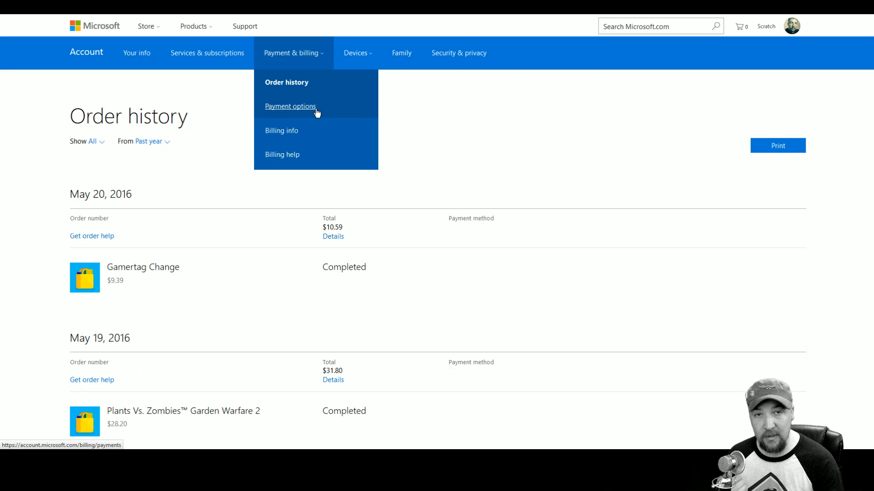
mouse_move(400, 53)
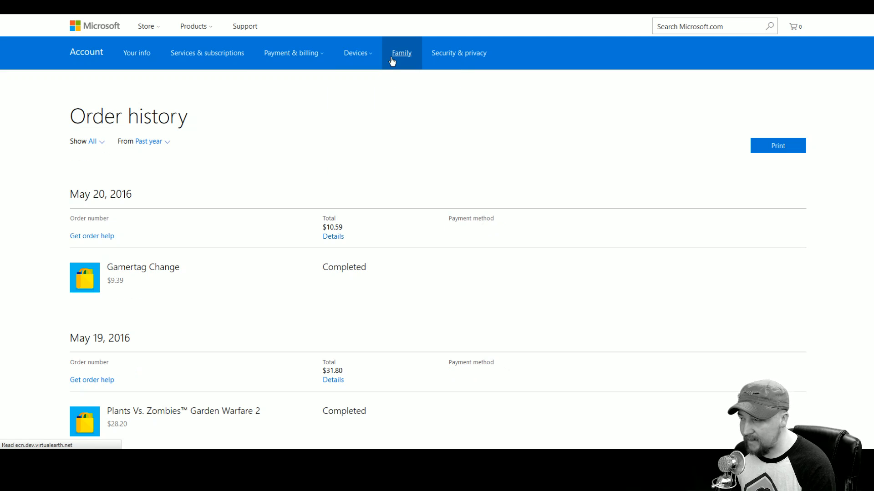
Step: Check the Family members page, then move to Security & privacy settings
click(401, 53)
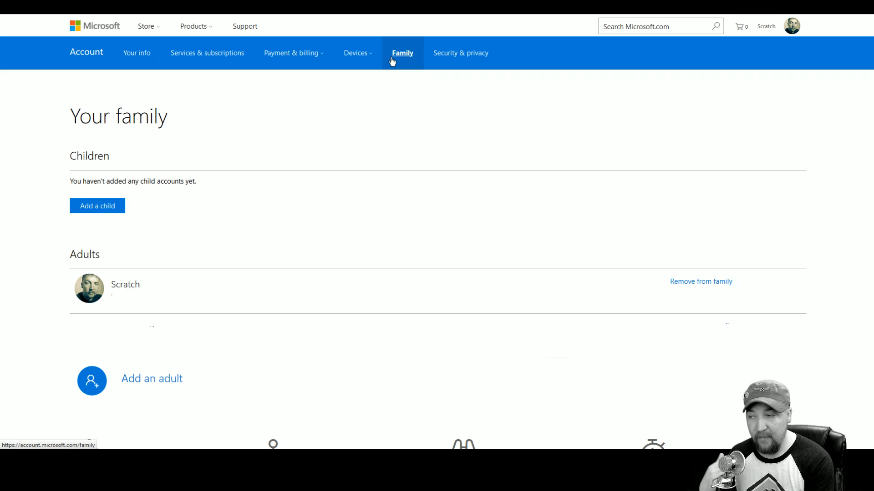
click(461, 52)
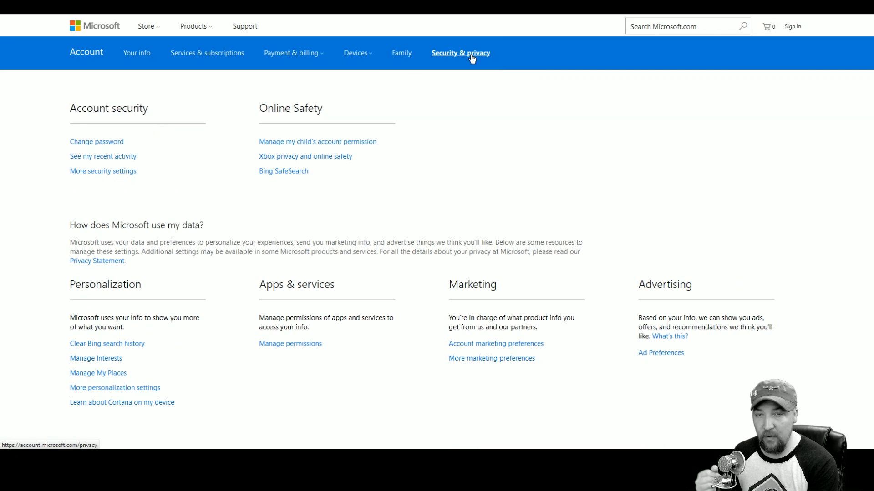